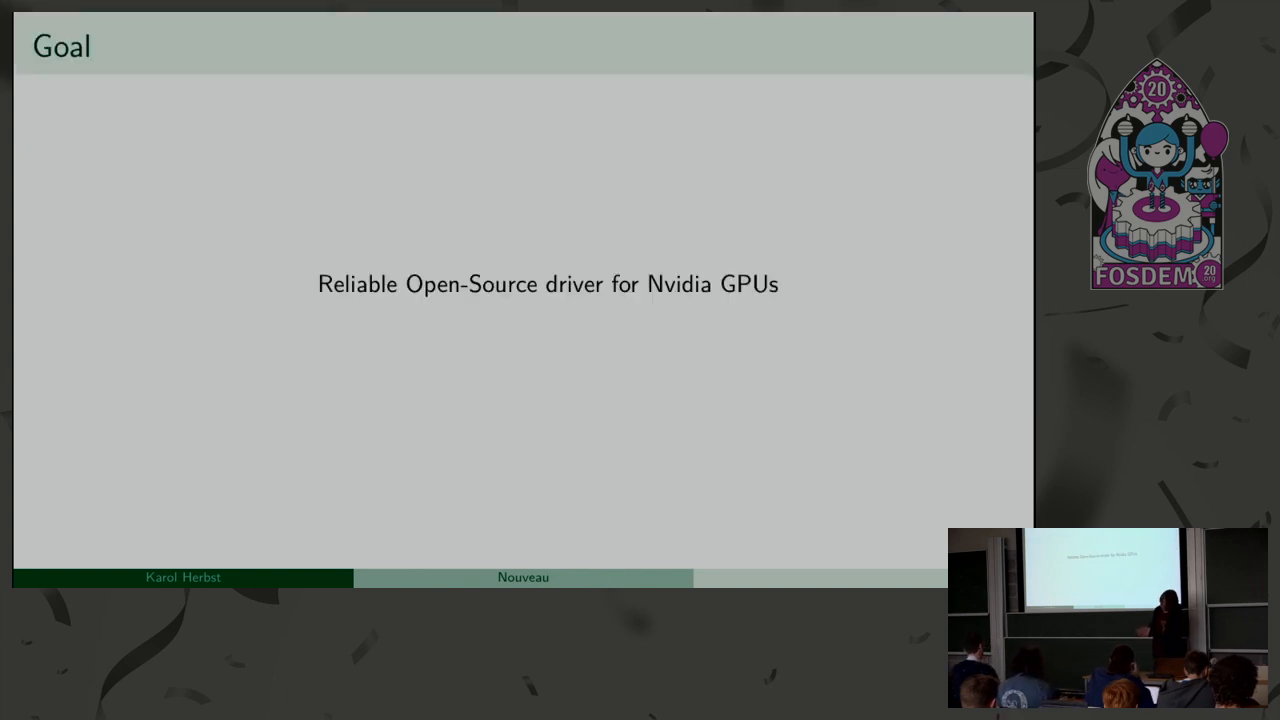
pyautogui.press('Right')
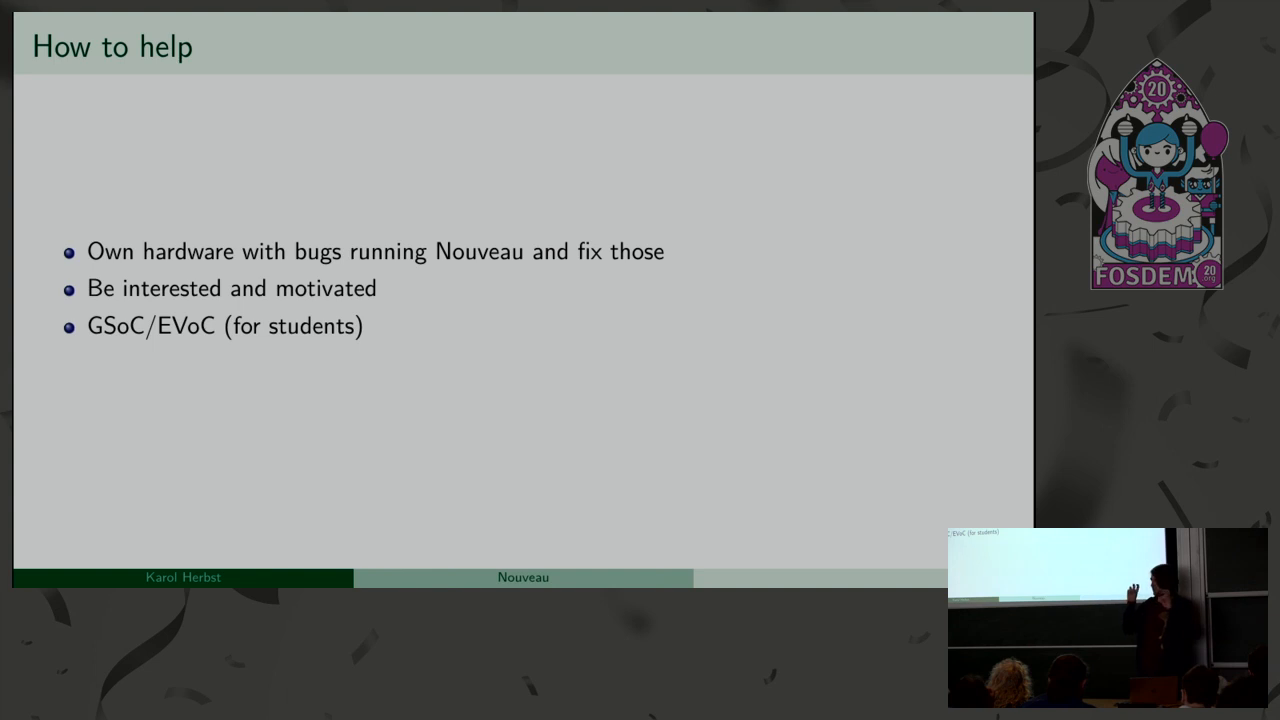
pyautogui.press('Right')
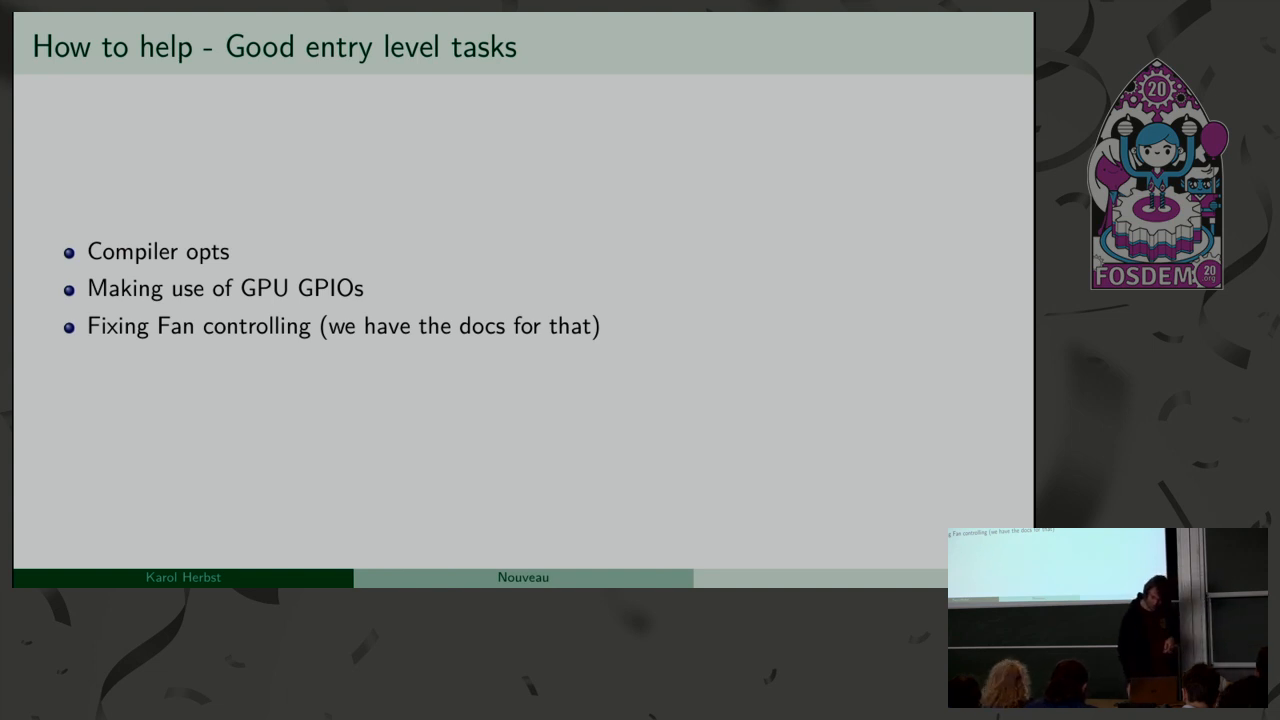
pyautogui.press('Right')
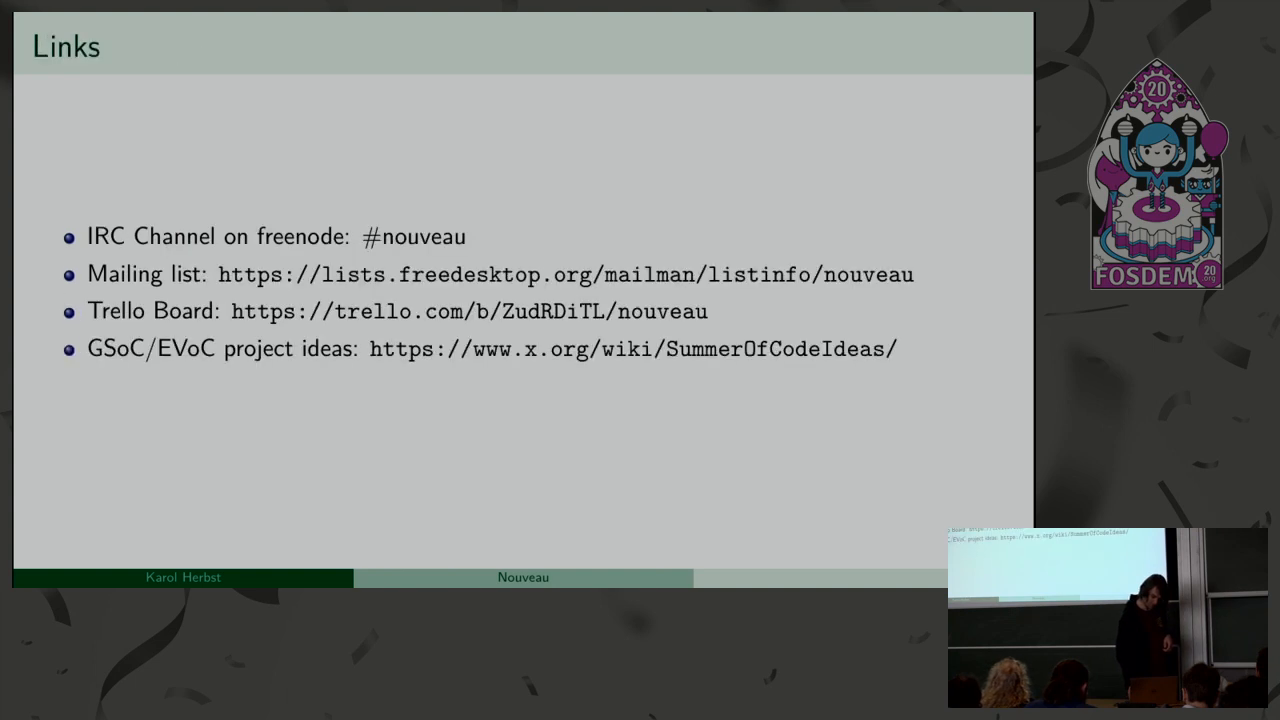